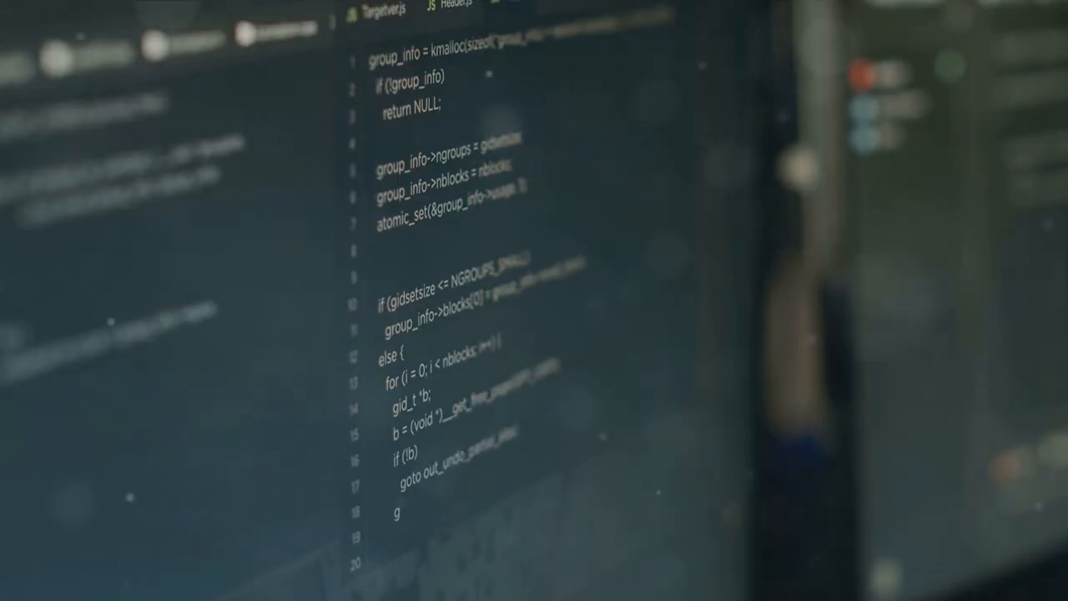
pyautogui.scroll(-3)
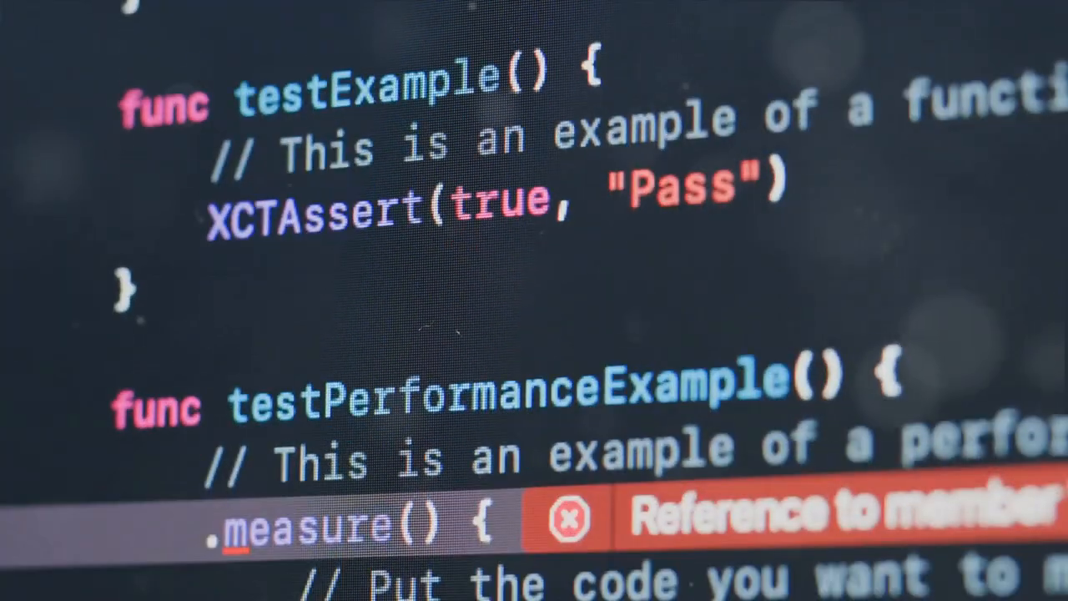
pyautogui.scroll(-3)
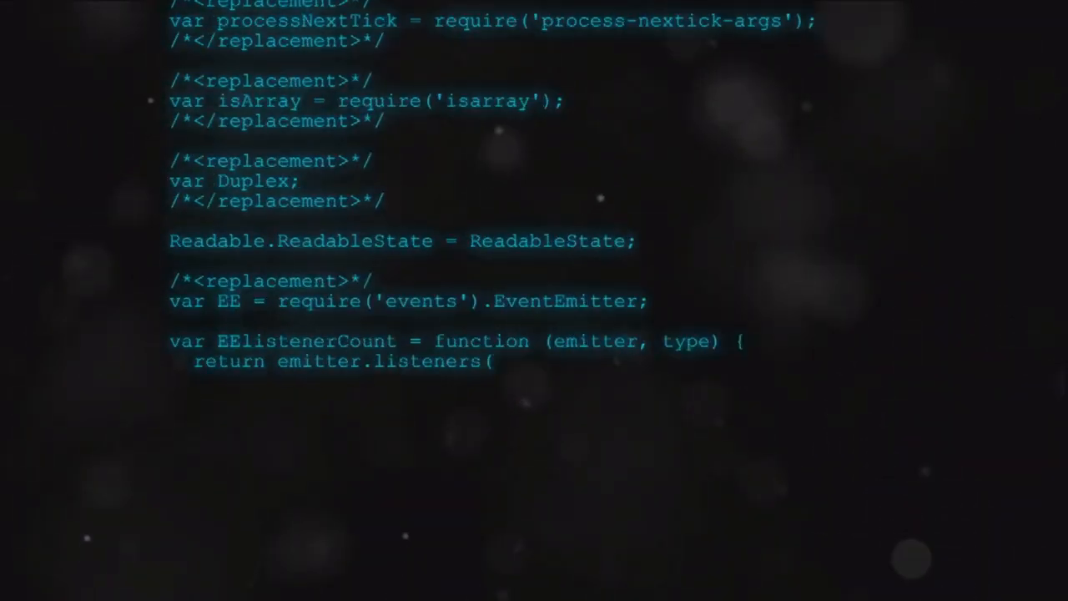
pyautogui.scroll(-3)
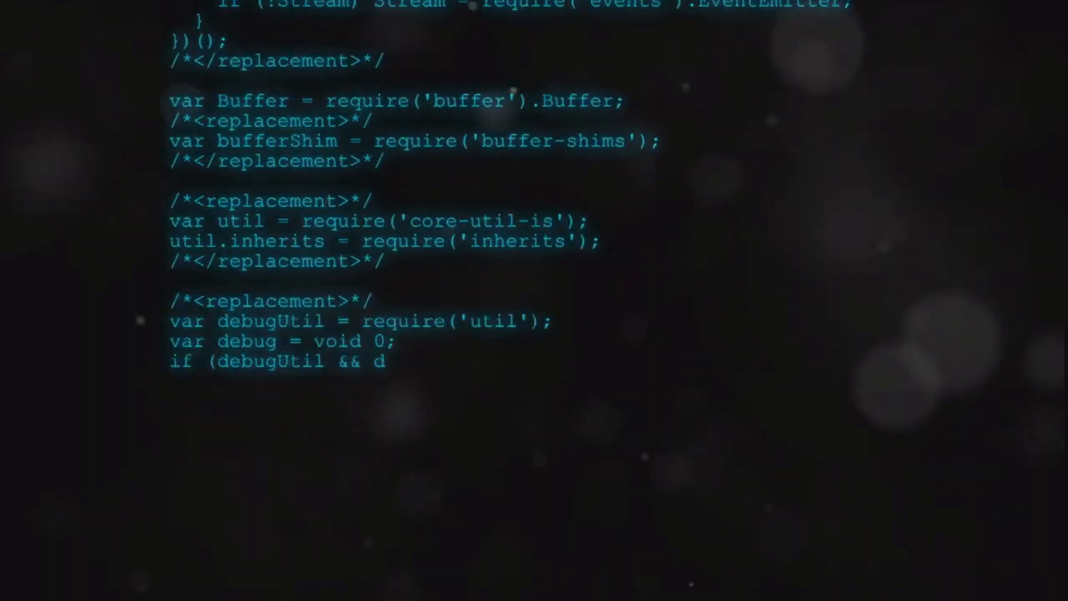
pyautogui.scroll(-3)
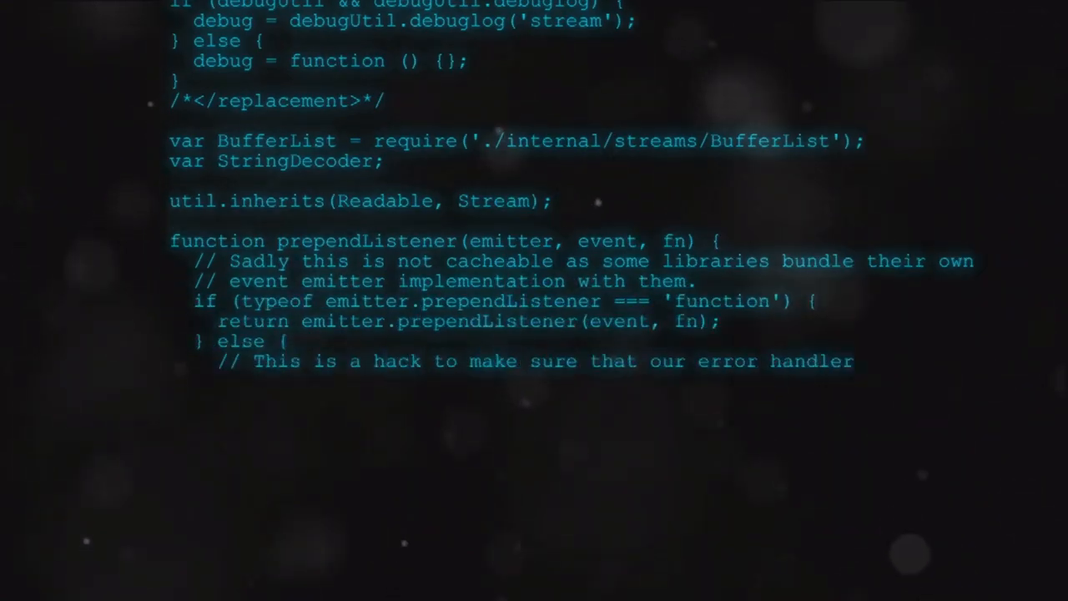